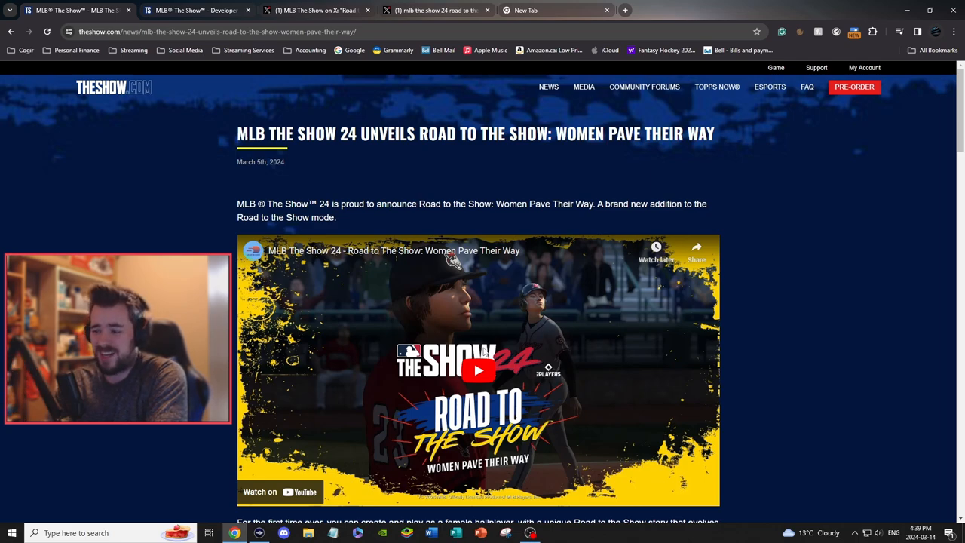
mouse_move(134, 17)
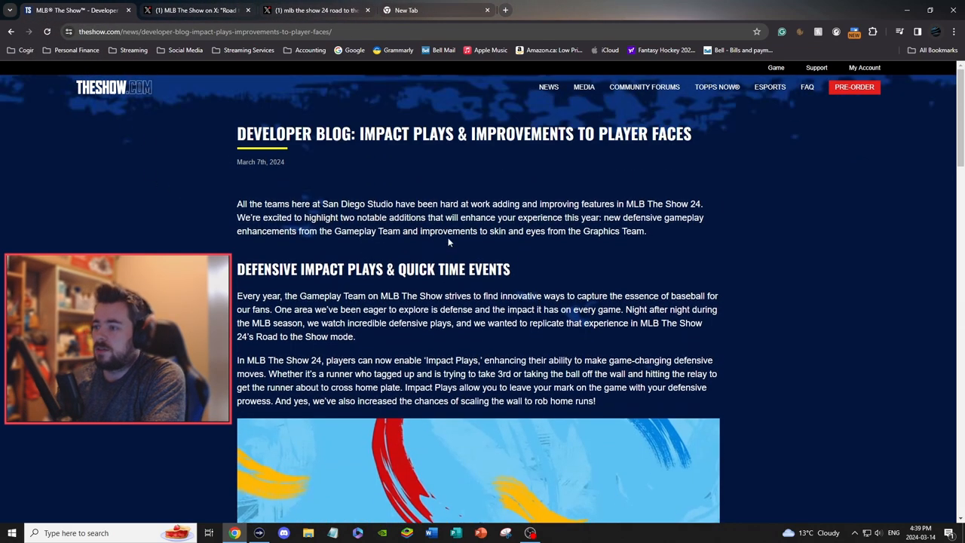
scroll("down", 3)
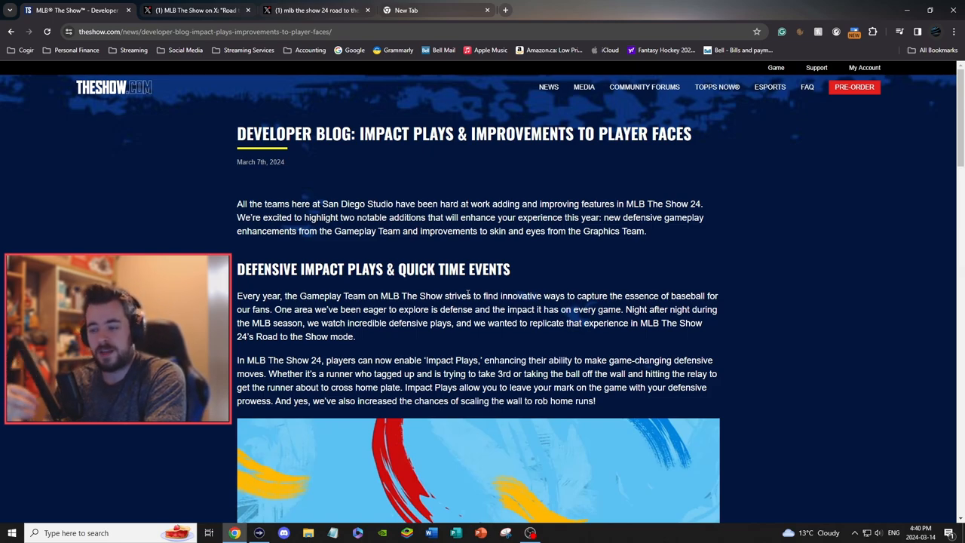
scroll("down", 3)
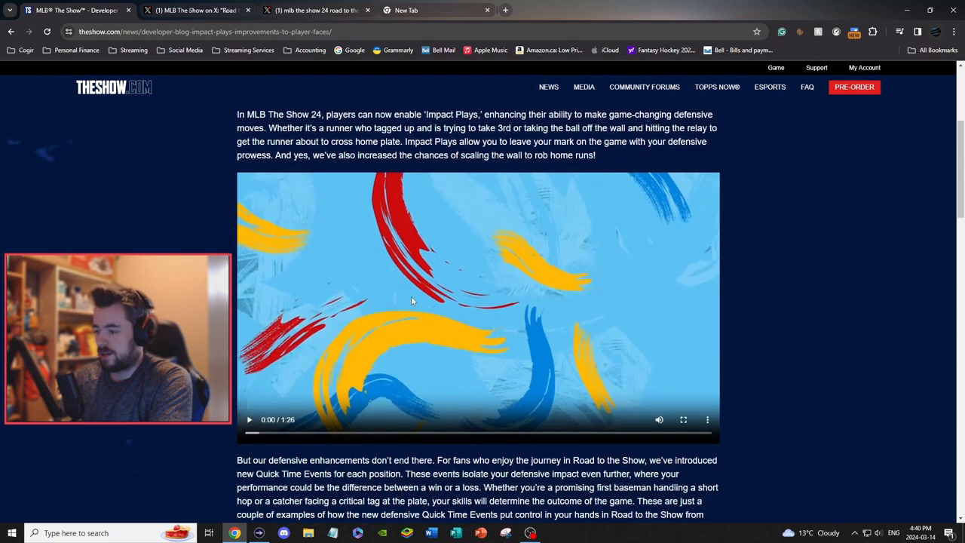
Scroll to the Impact Plays video in the blog and watch it to 1:19.
scroll("down", 3)
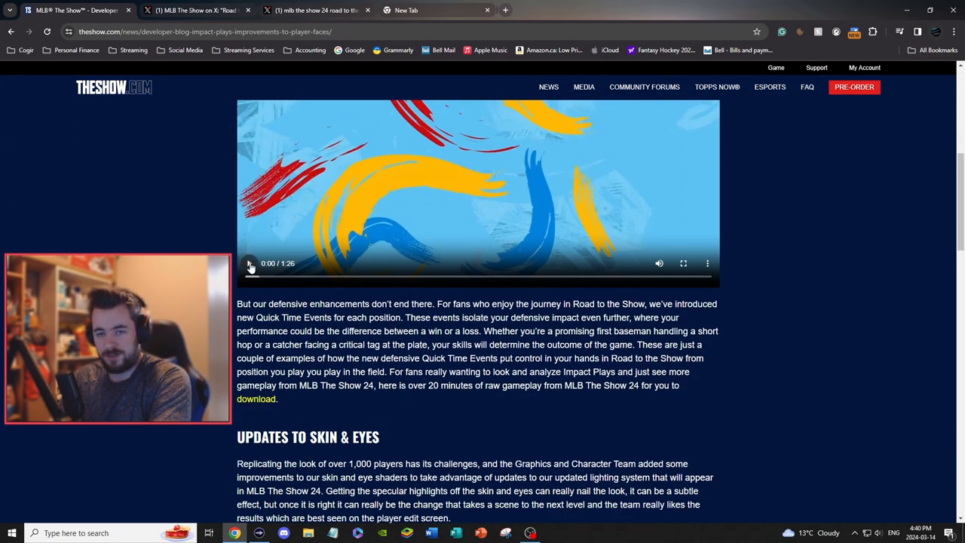
left_click(250, 263)
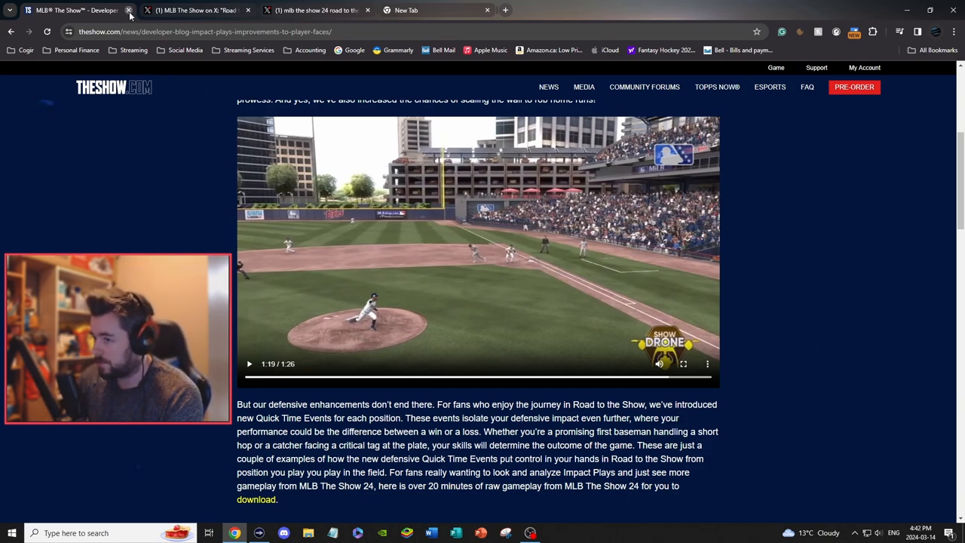
Close the developer blog tab and play MLB The Show's separate-modes gameplay clip on X.
left_click(129, 10)
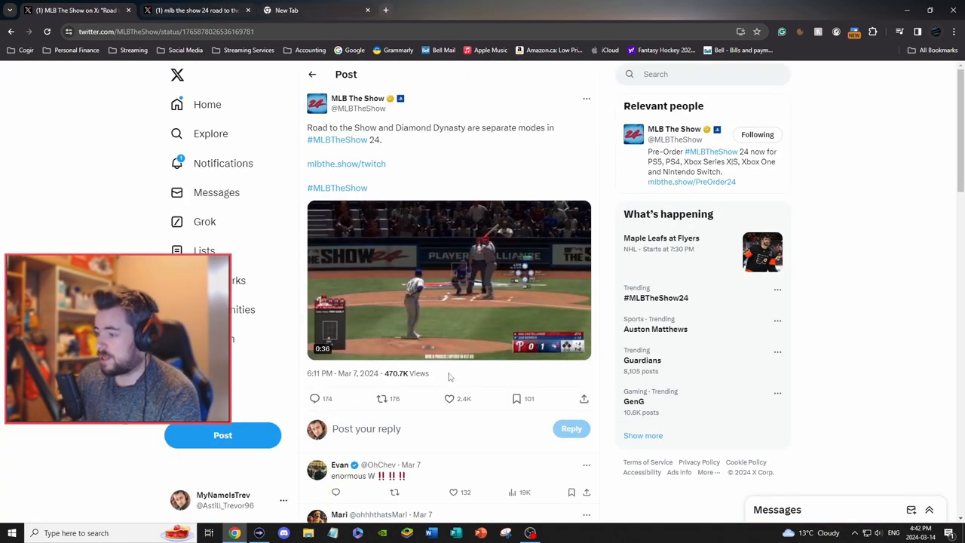
left_click(448, 399)
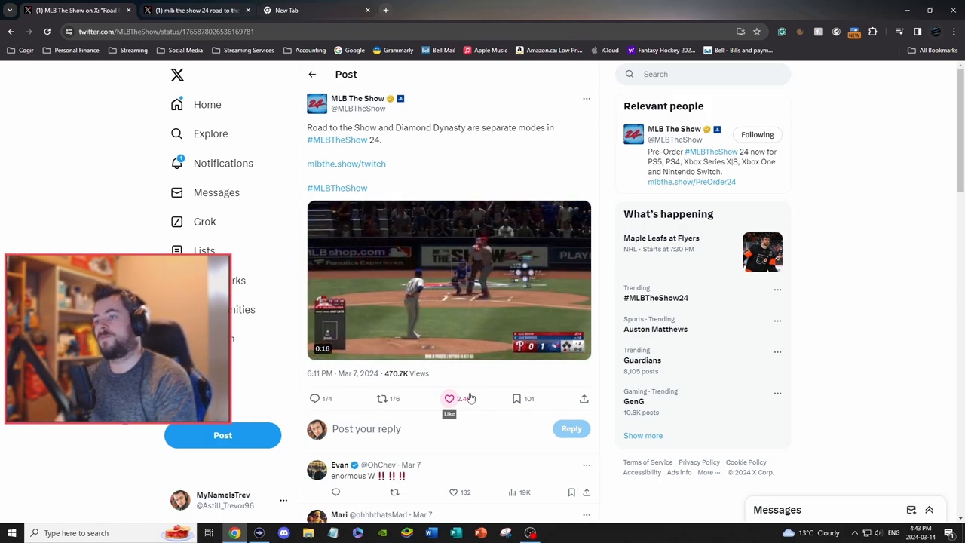
Close the X tabs and play the Feature Premiere replay full screen from 59:30.
left_click(76, 10)
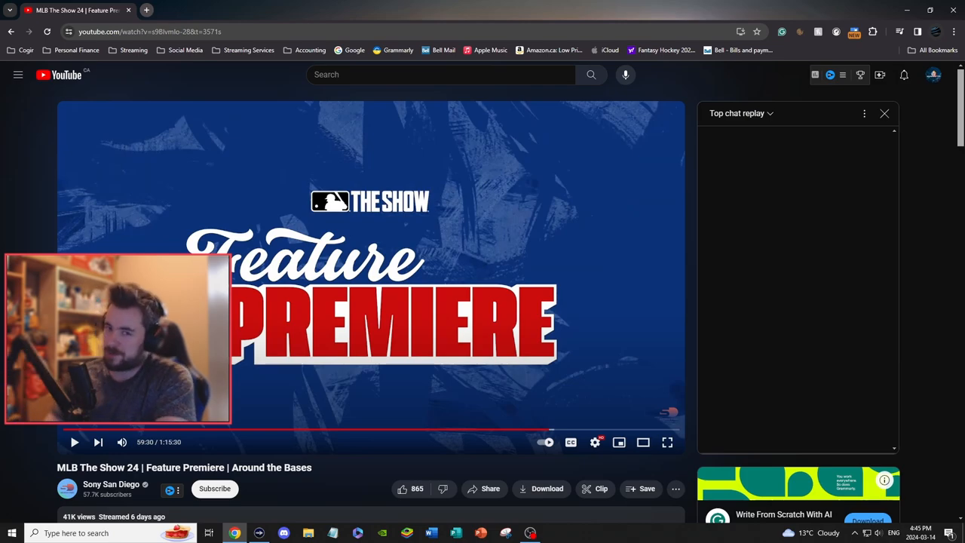
left_click(74, 442)
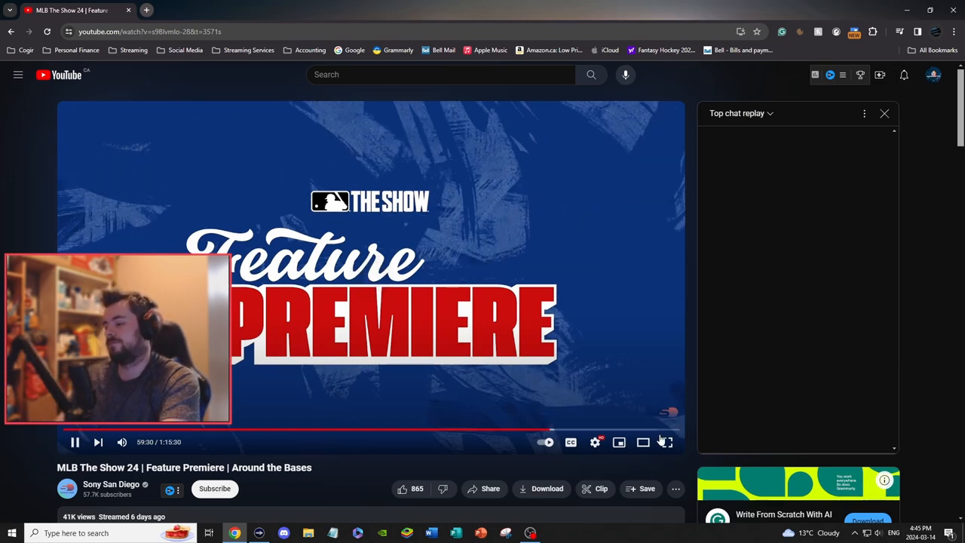
left_click(666, 441)
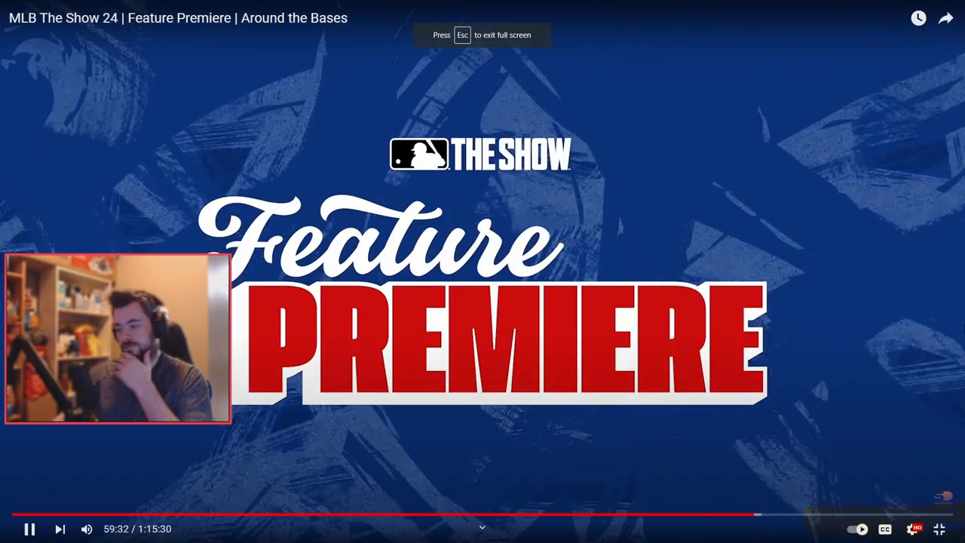